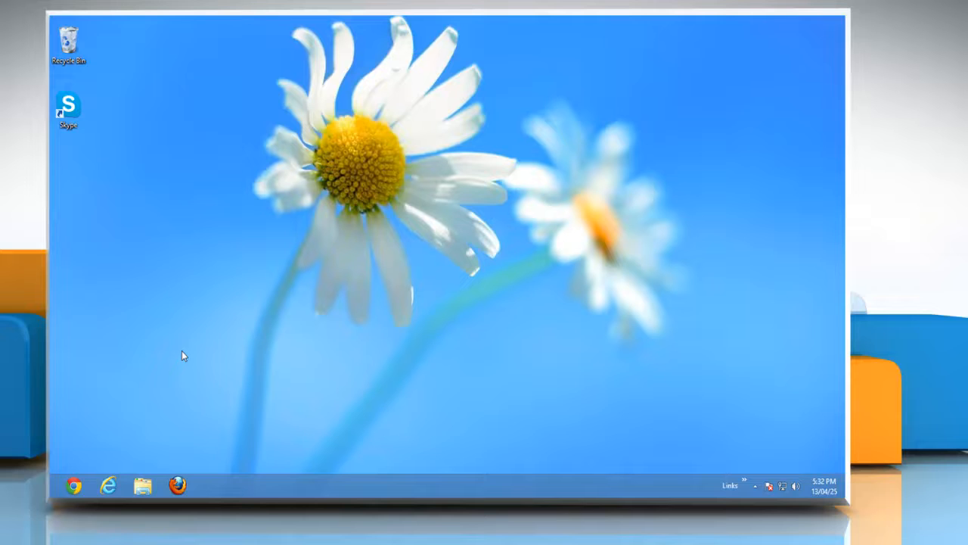
Open the Data workbook from the desktop so the Sales Chart on Sheet2 is showing
click(74, 484)
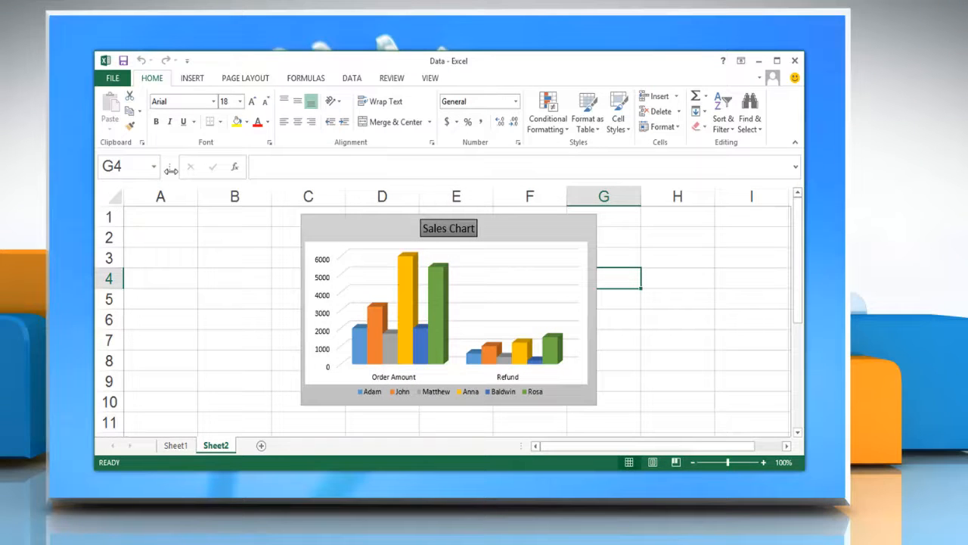
mouse_move(557, 234)
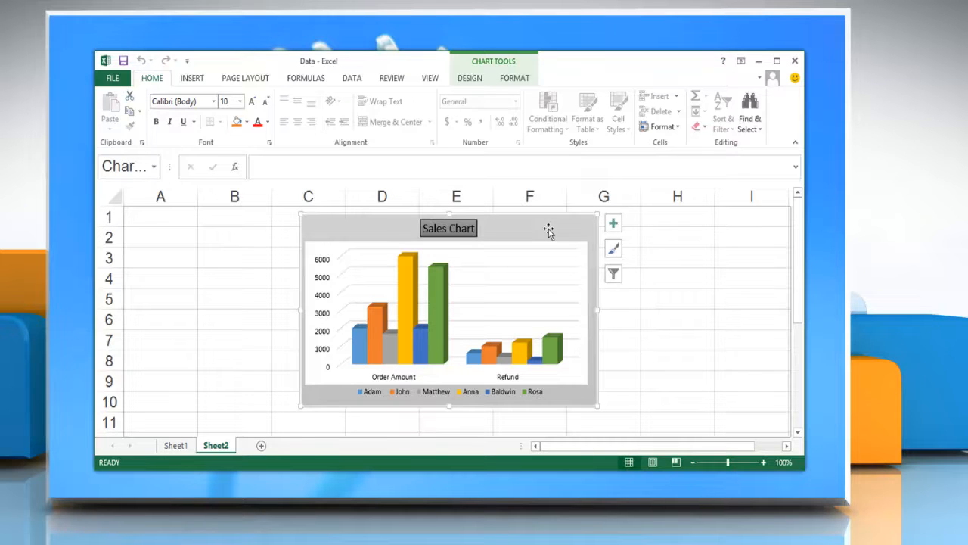
Select the Sales Chart and show its Chart Tools Design options
click(469, 79)
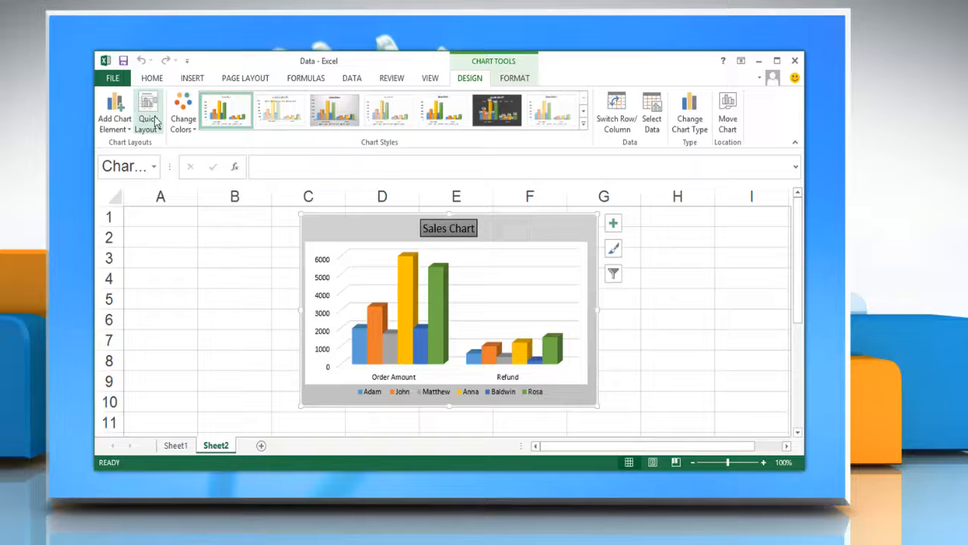
Apply a Quick Layout with data labels and top legend, then a new chart style
click(148, 114)
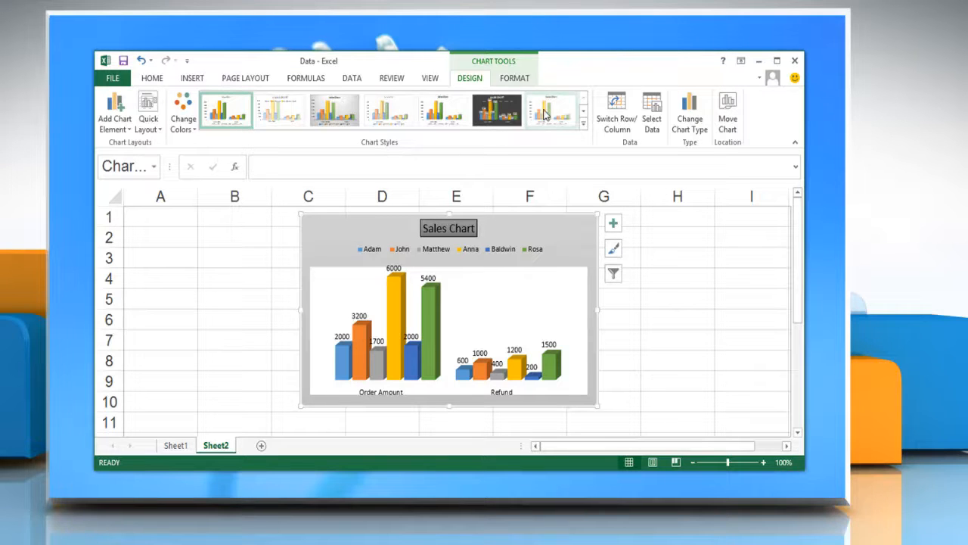
click(551, 109)
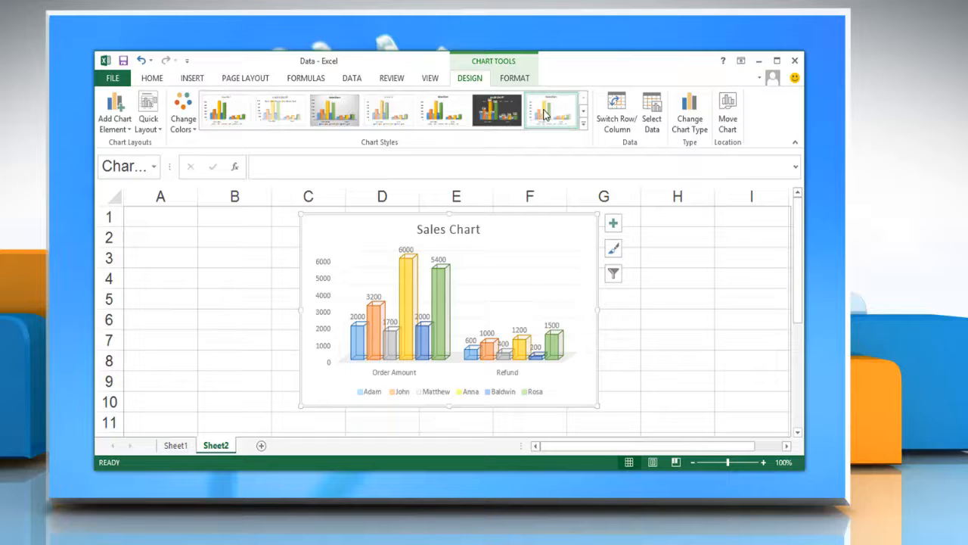
click(584, 127)
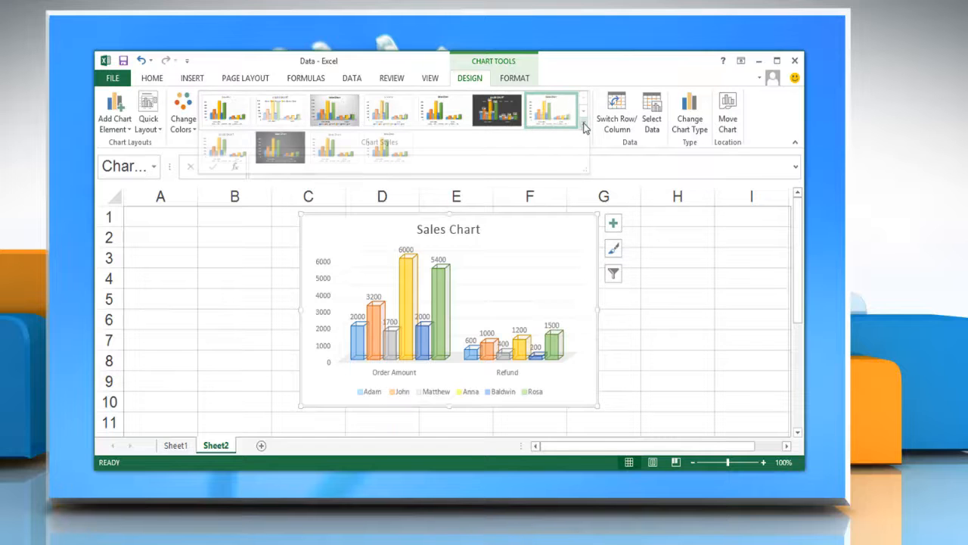